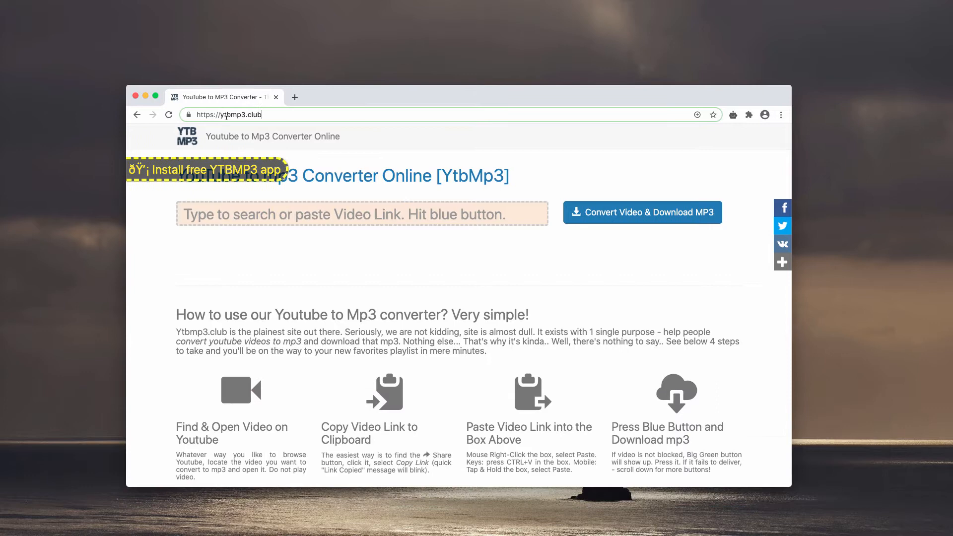
{"action": "mouse_move", "coordinate": [367, 97]}
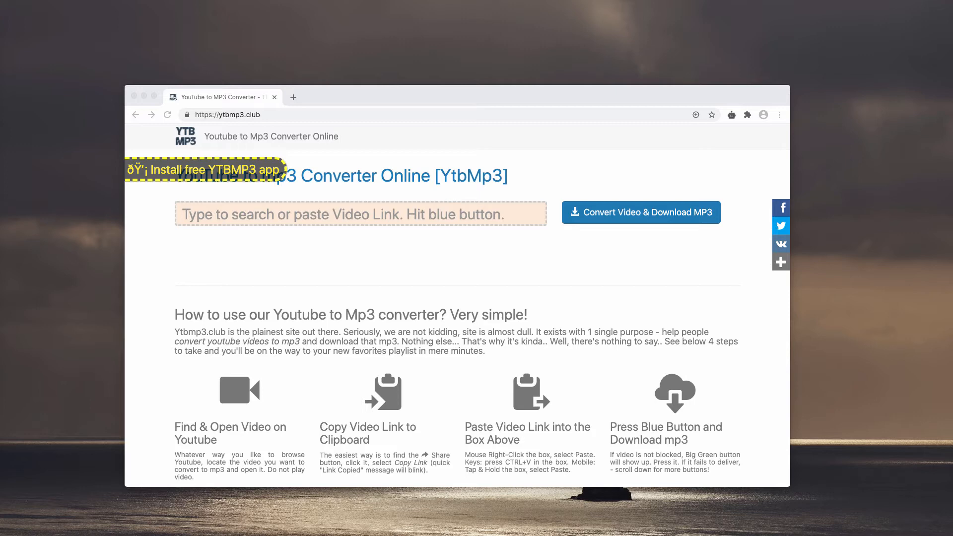
{"action": "mouse_move", "coordinate": [375, 101]}
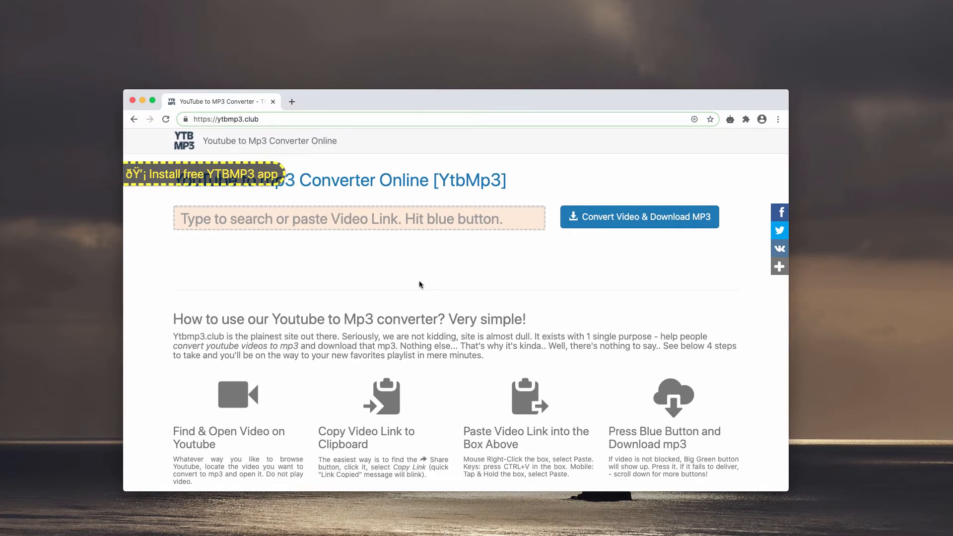
Scroll down the ytbmp3.club converter page before bringing up Finder.
{"action": "scroll", "scroll_direction": "down", "scroll_amount": 3}
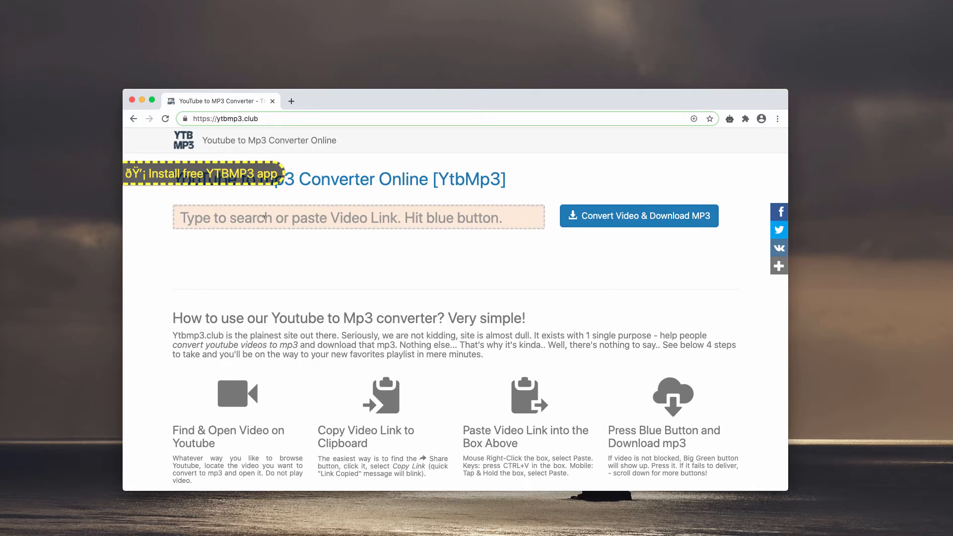
{"action": "mouse_move", "coordinate": [447, 254]}
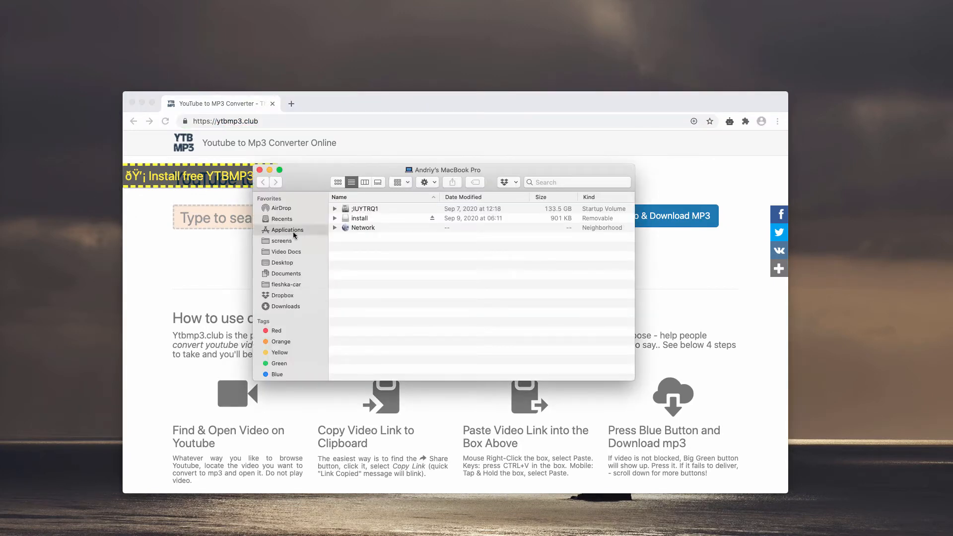
Browse the Applications folder in the Finder sidebar and look through the installed apps.
{"action": "left_click", "coordinate": [286, 230]}
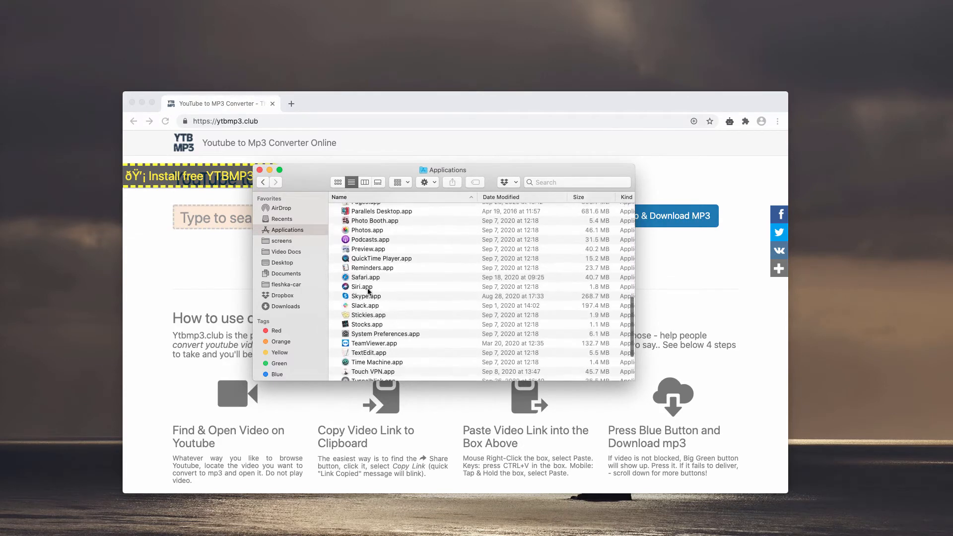
{"action": "scroll", "scroll_direction": "down", "scroll_amount": 3}
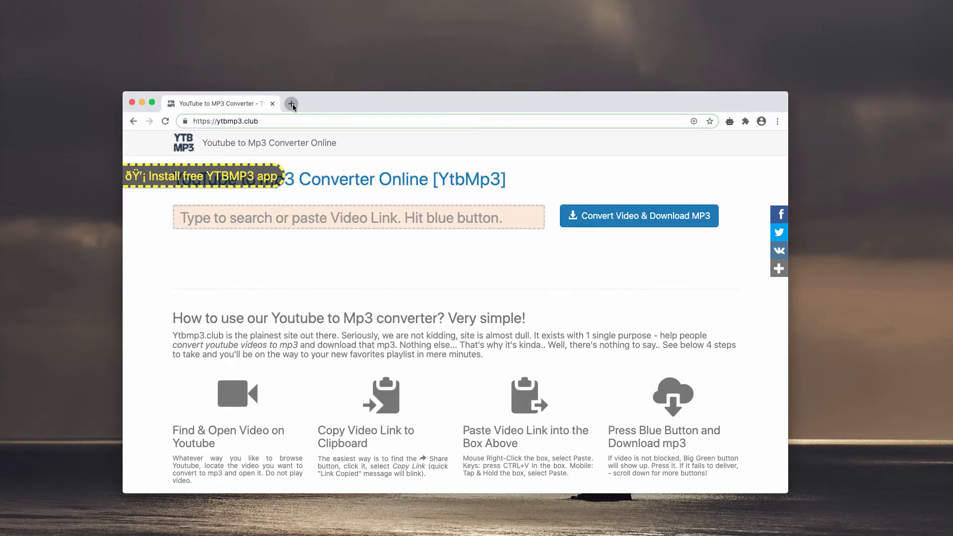
Go to combocleaner.com in a fresh Chrome tab and launch Combo Cleaner Premium.
{"action": "left_click", "coordinate": [292, 103]}
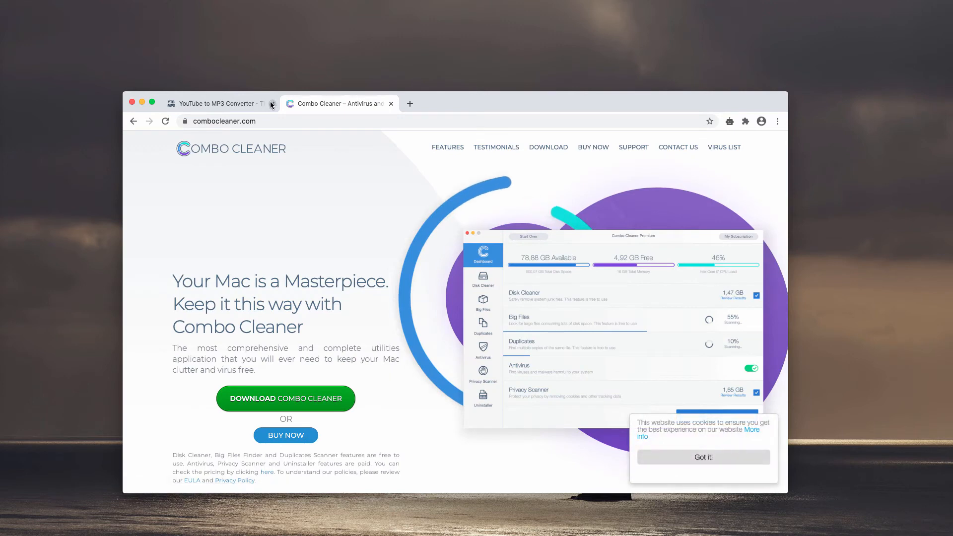
{"action": "left_click", "coordinate": [271, 103]}
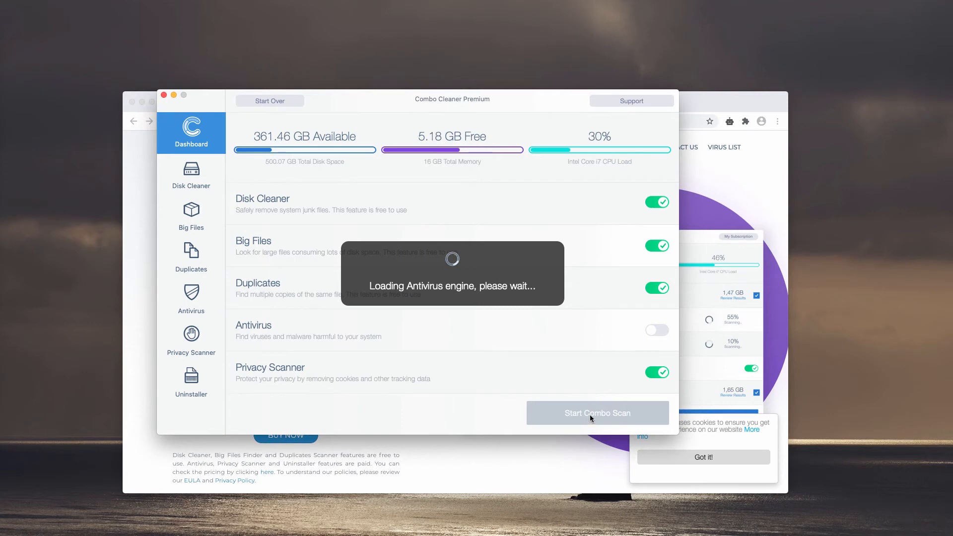
Start the Combo Scan from the Dashboard and review the 50 antivirus threats it reports.
{"action": "left_click", "coordinate": [597, 412]}
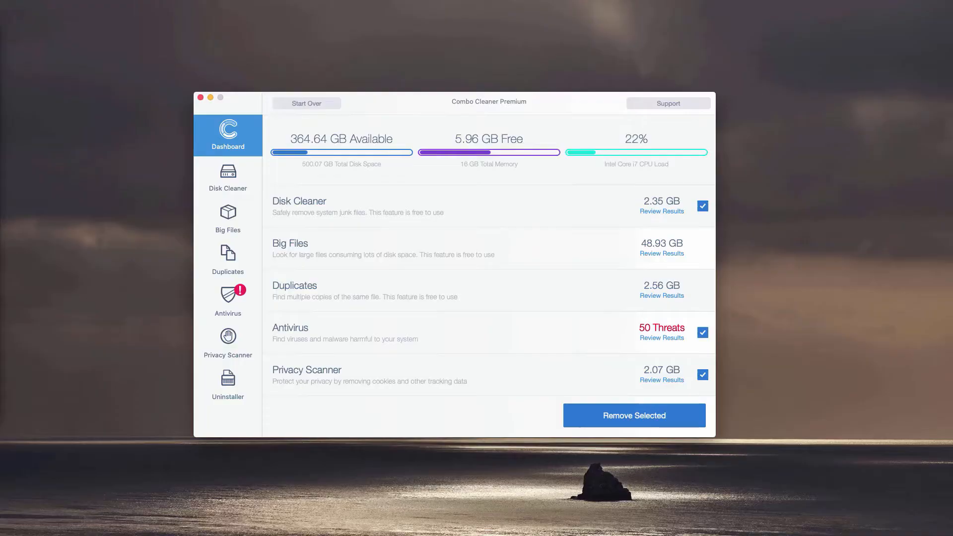
{"action": "mouse_move", "coordinate": [470, 82]}
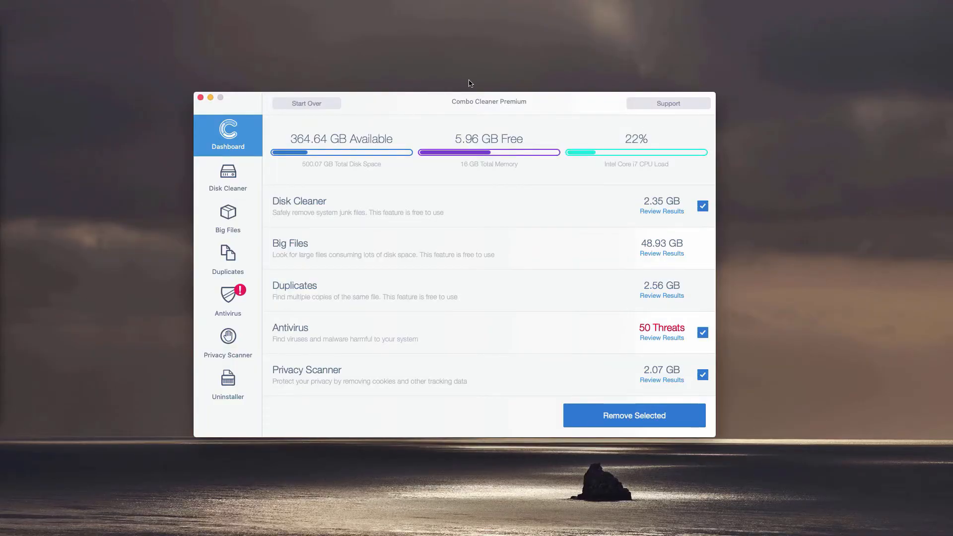
{"action": "mouse_move", "coordinate": [550, 106]}
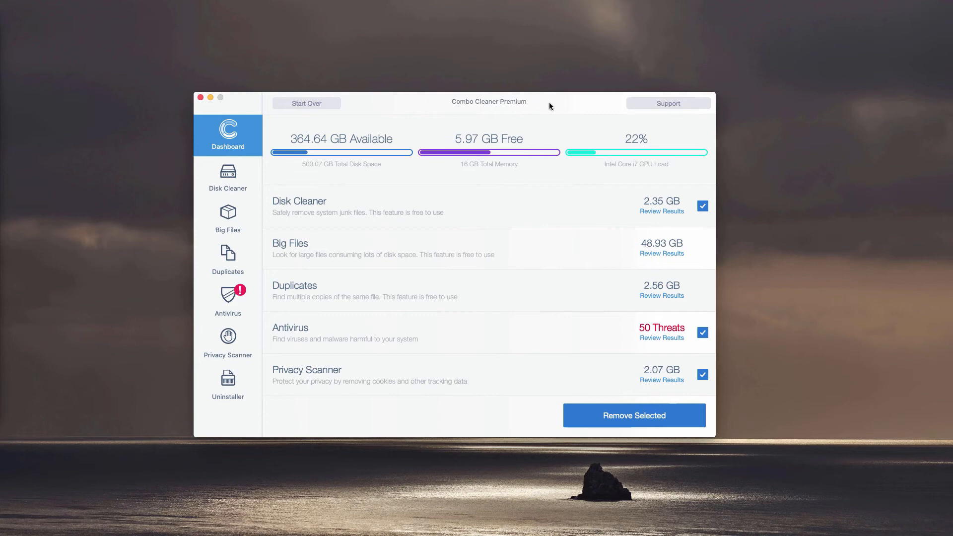
{"action": "mouse_move", "coordinate": [556, 109]}
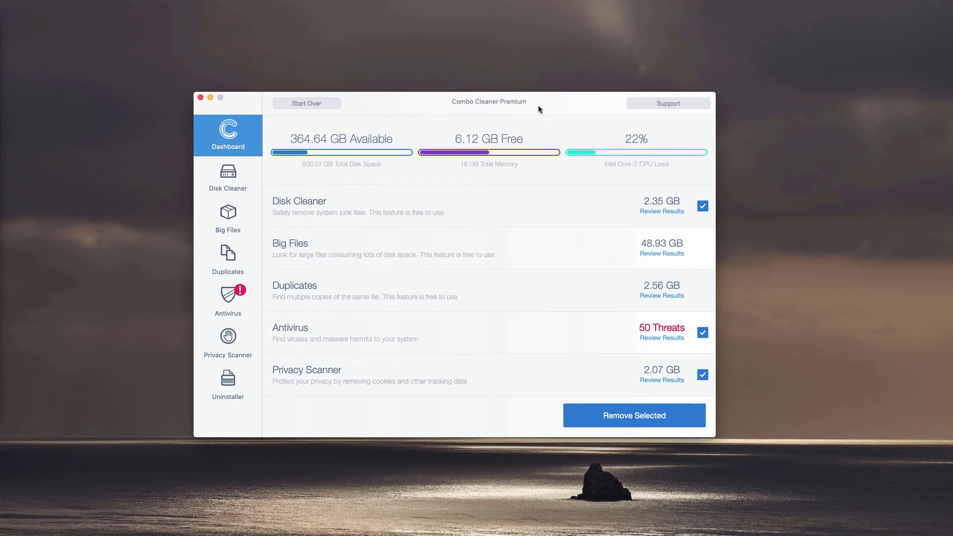
{"action": "mouse_move", "coordinate": [323, 259]}
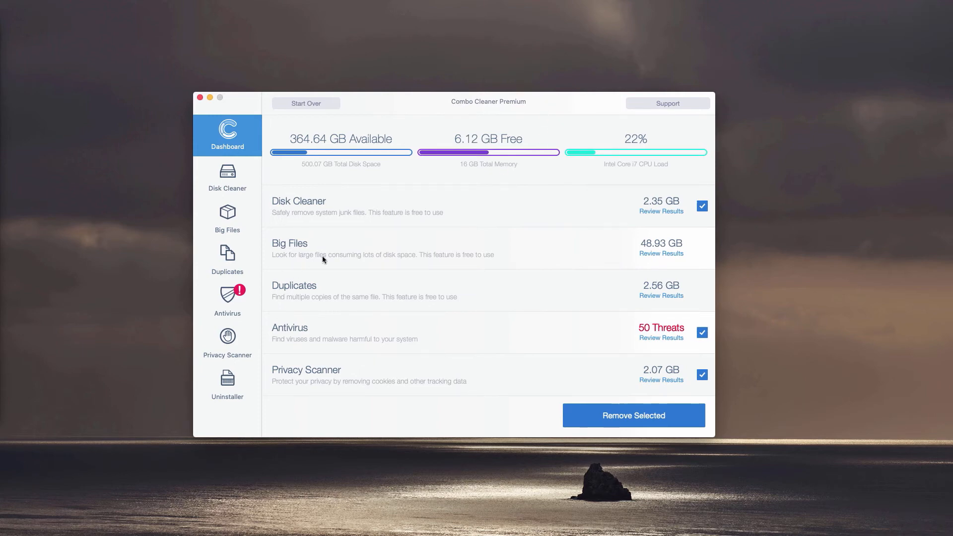
{"action": "mouse_move", "coordinate": [327, 341]}
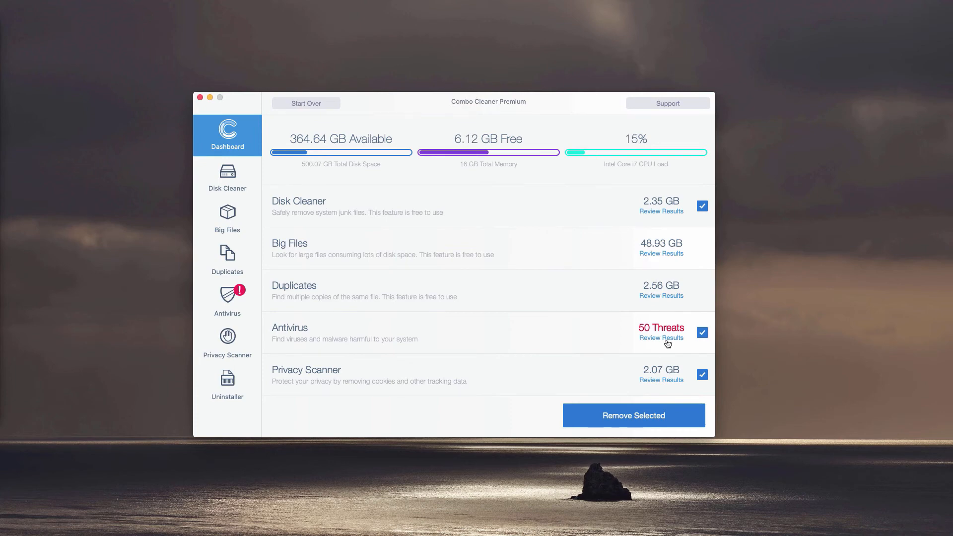
{"action": "left_click", "coordinate": [660, 339]}
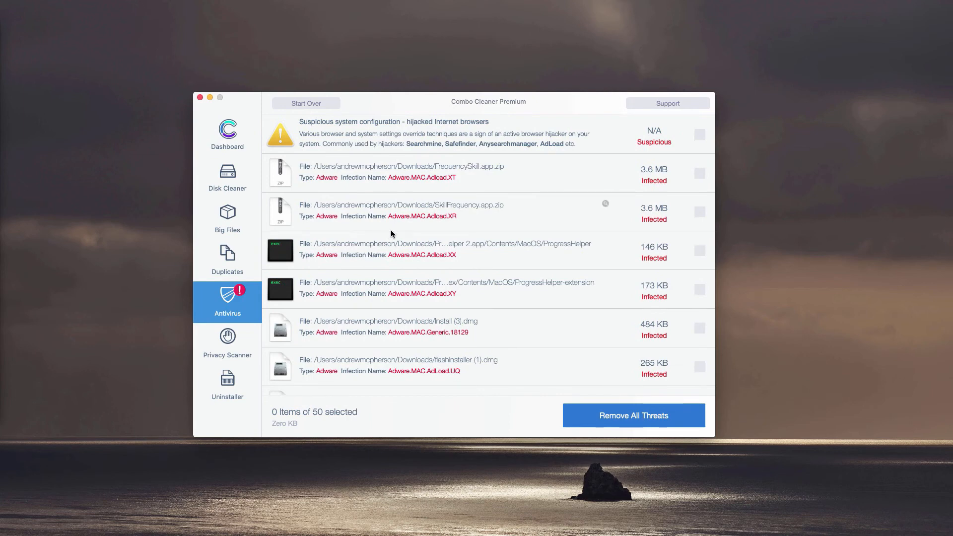
{"action": "mouse_move", "coordinate": [457, 239]}
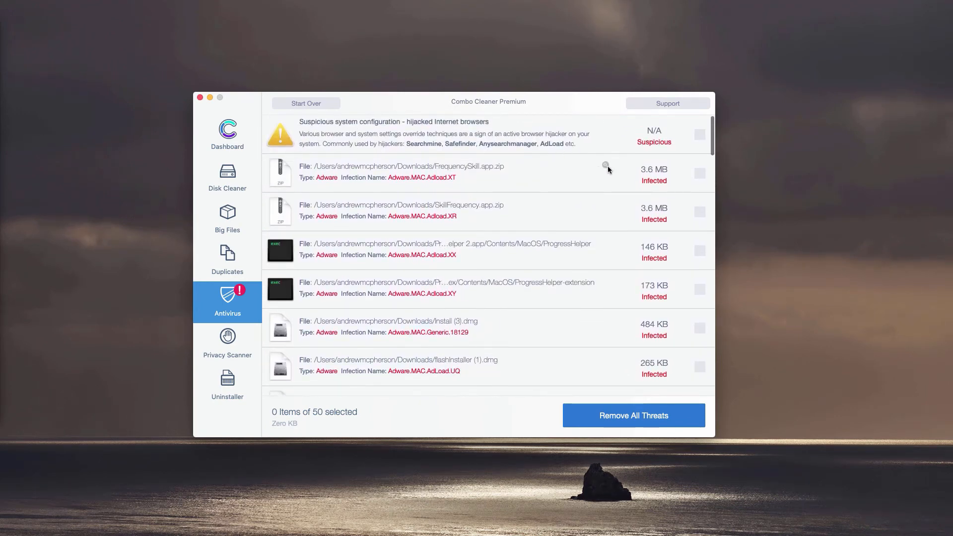
{"action": "mouse_move", "coordinate": [544, 176]}
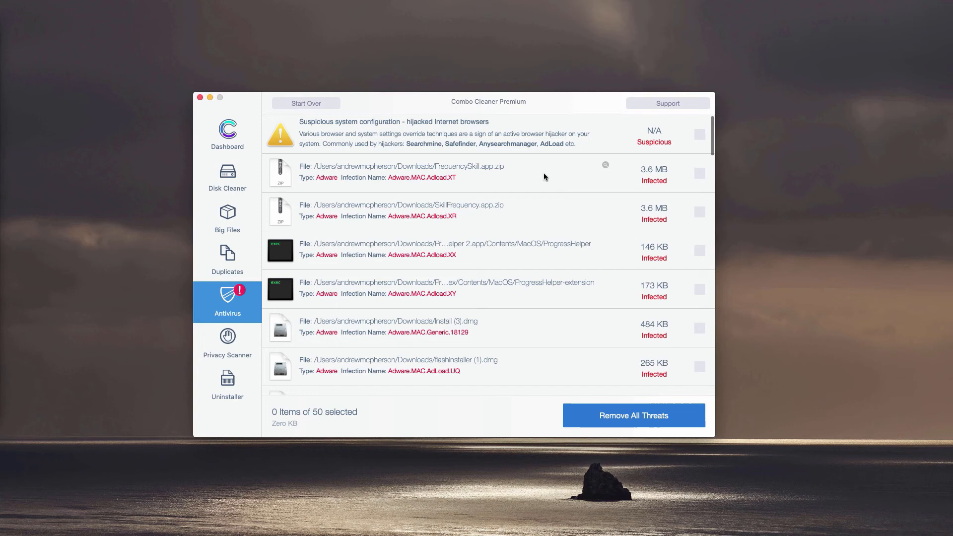
{"action": "mouse_move", "coordinate": [618, 173]}
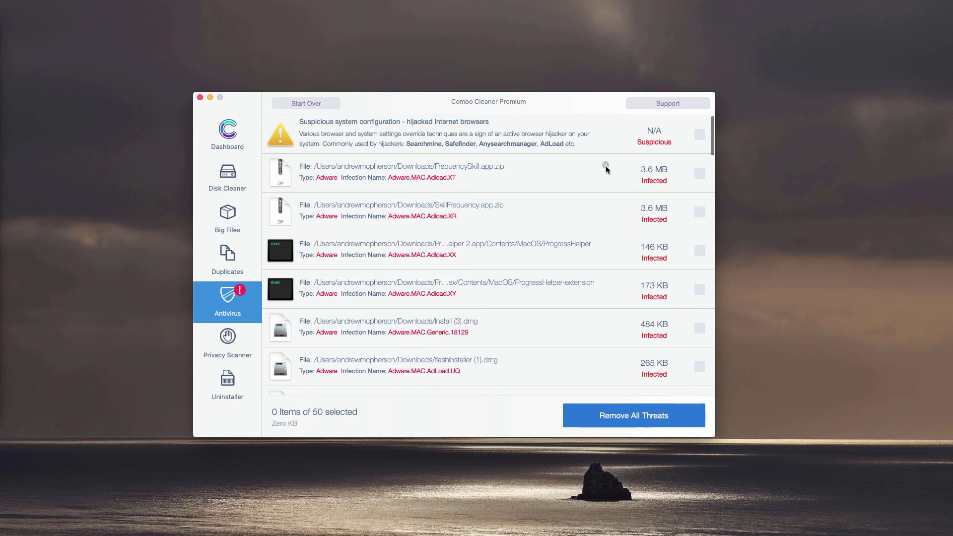
{"action": "mouse_move", "coordinate": [605, 166]}
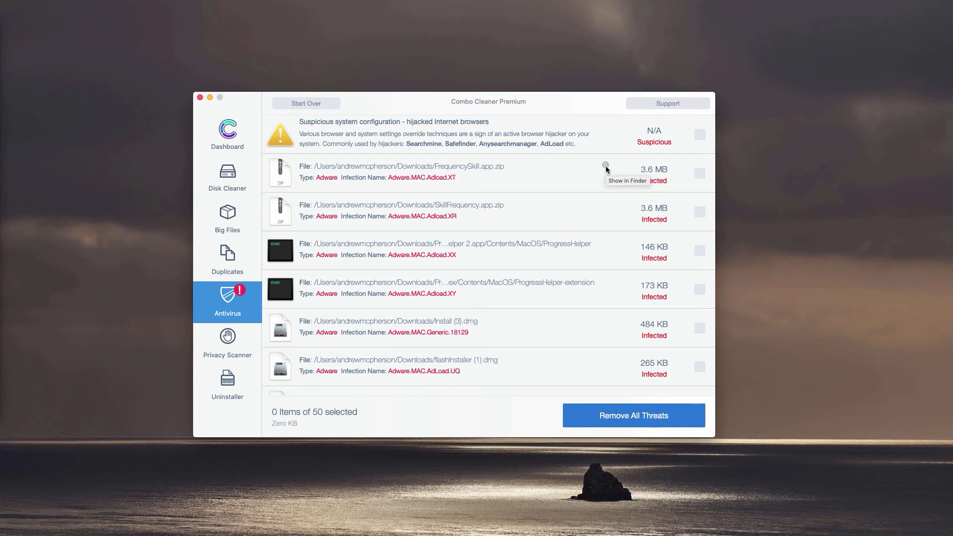
Reveal the infected FrequencySkill.app.zip in the Downloads folder via Show in Finder.
{"action": "left_click", "coordinate": [605, 166]}
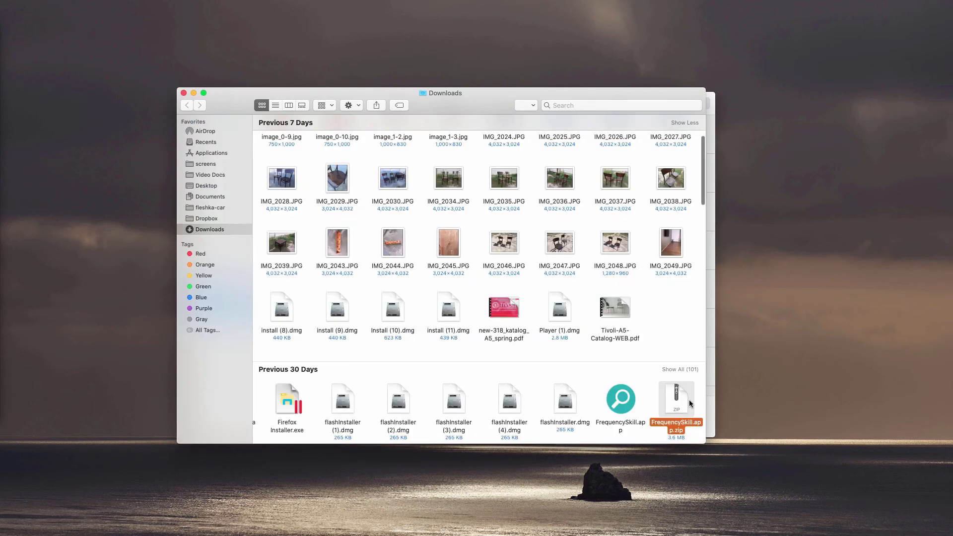
Bring up Finder actions for FrequencySkill.app.zip and SkillFrequency.app.zip in Downloads.
{"action": "right_click", "coordinate": [677, 404]}
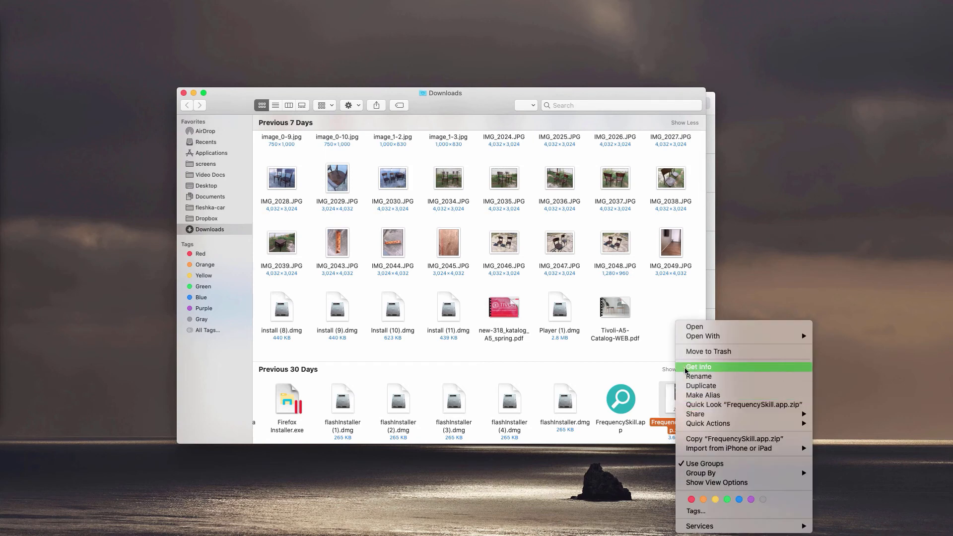
{"action": "mouse_move", "coordinate": [708, 351]}
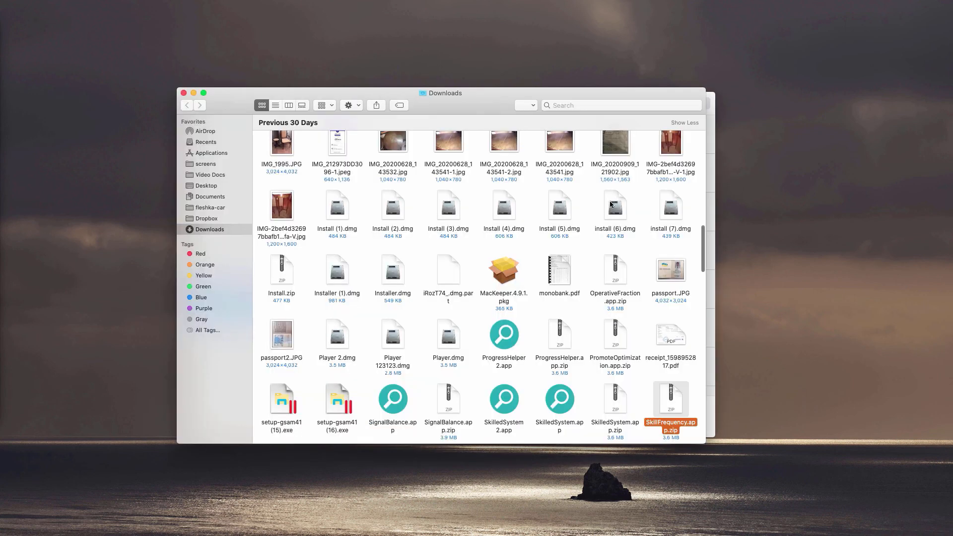
{"action": "right_click", "coordinate": [670, 404]}
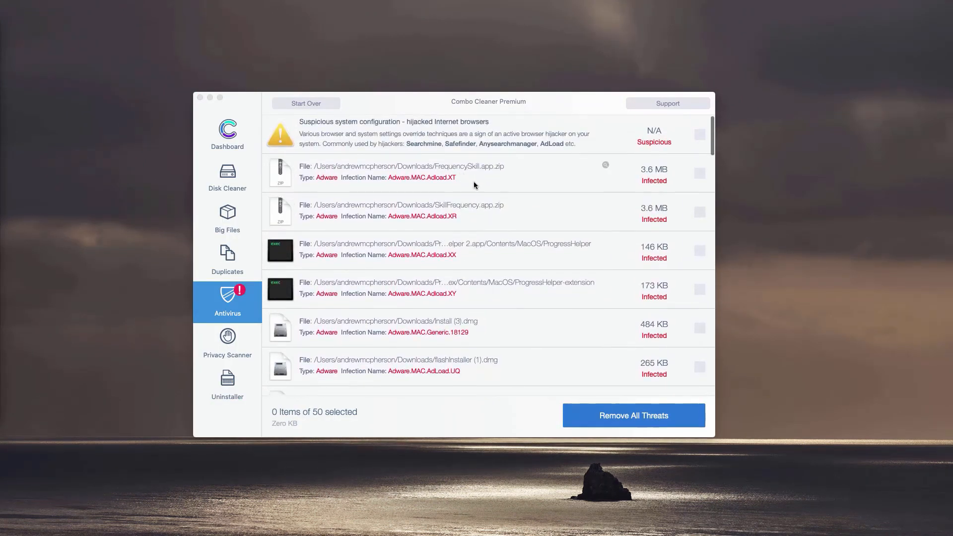
{"action": "mouse_move", "coordinate": [604, 168]}
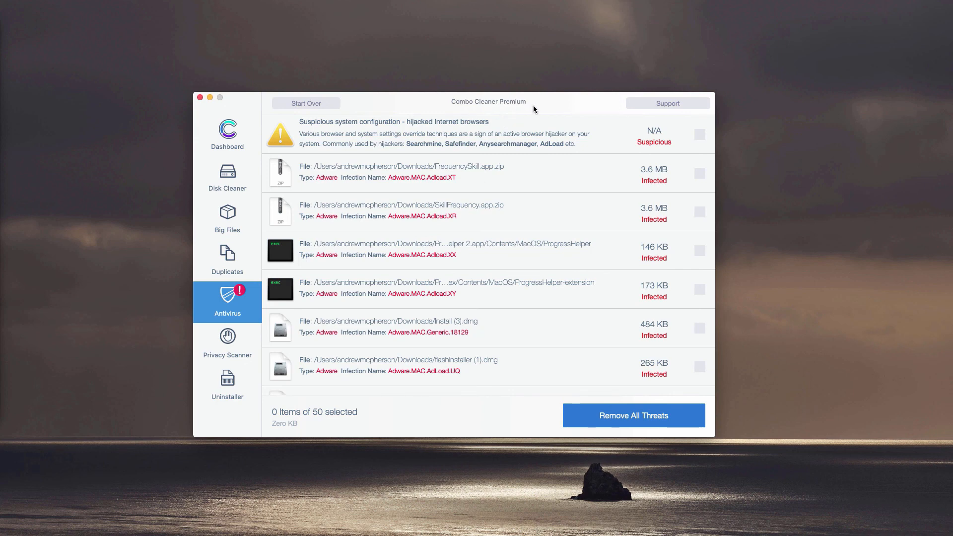
{"action": "mouse_move", "coordinate": [499, 113]}
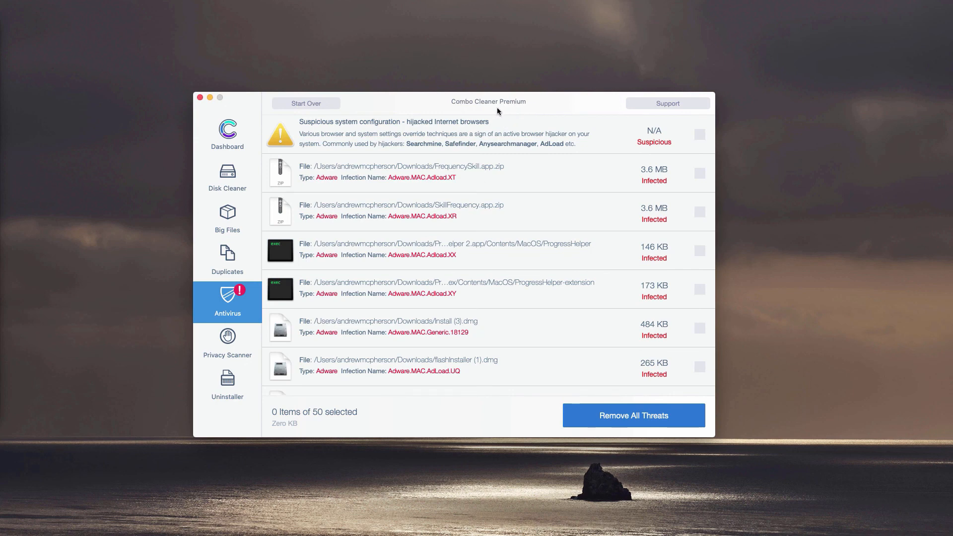